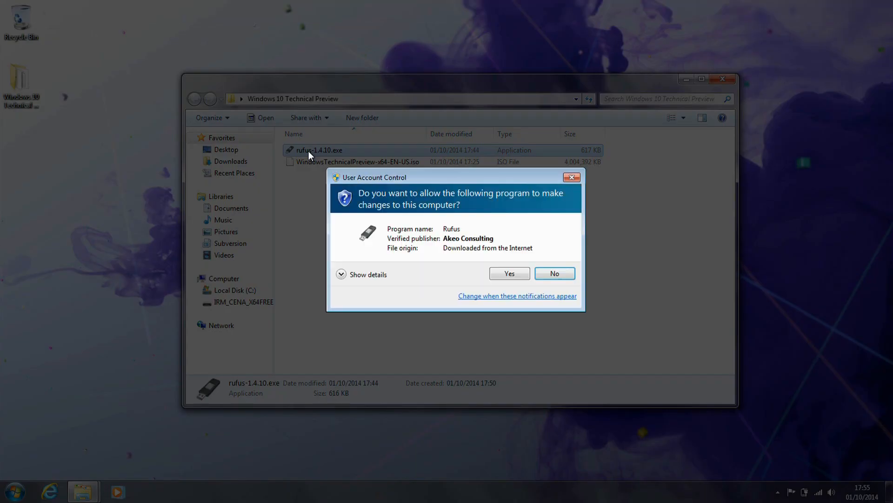
Step: Allow Rufus through UAC and decline its automatic online update checks
left_click(508, 273)
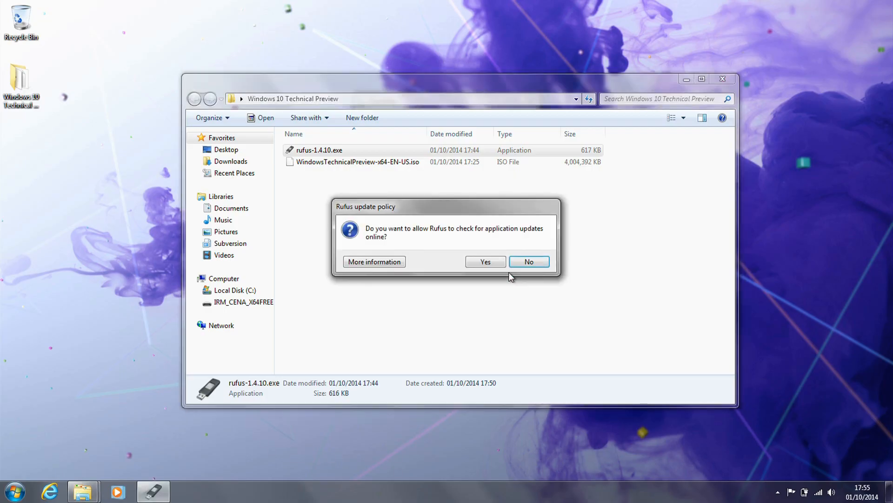
left_click(529, 261)
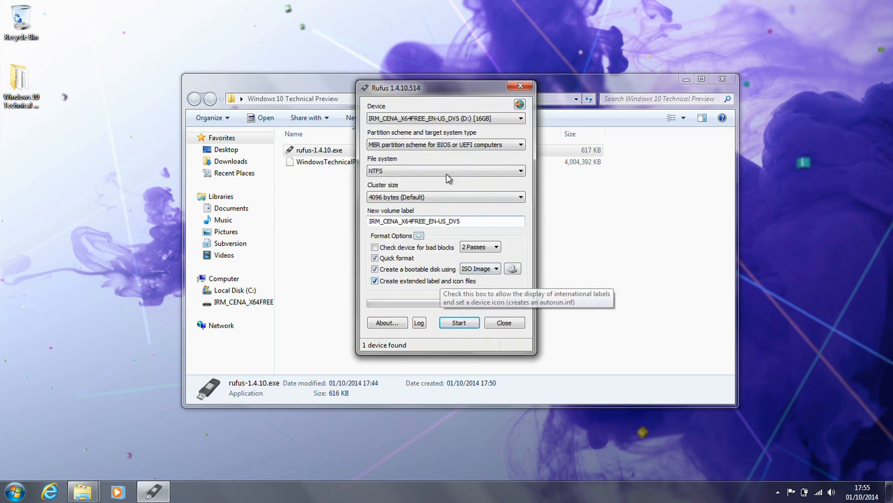
left_click(519, 118)
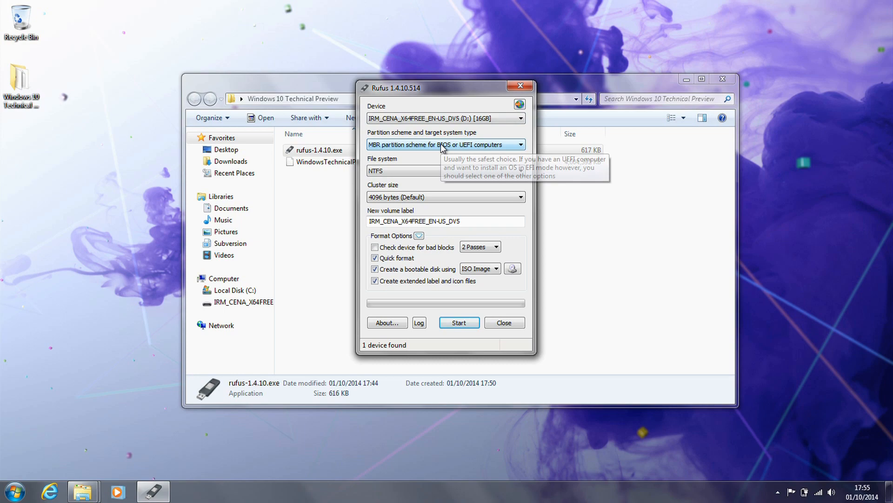
Step: Load the Windows Technical Preview ISO for the USB drive and start writing it
left_click(512, 268)
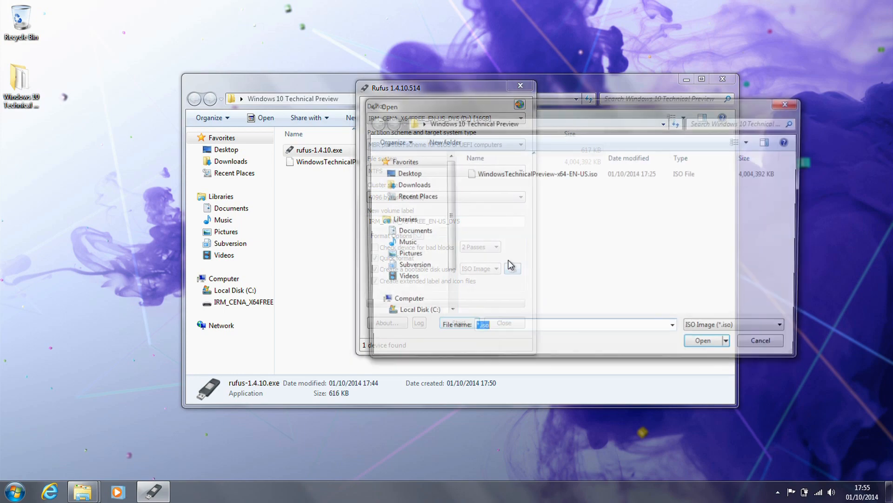
left_click(702, 341)
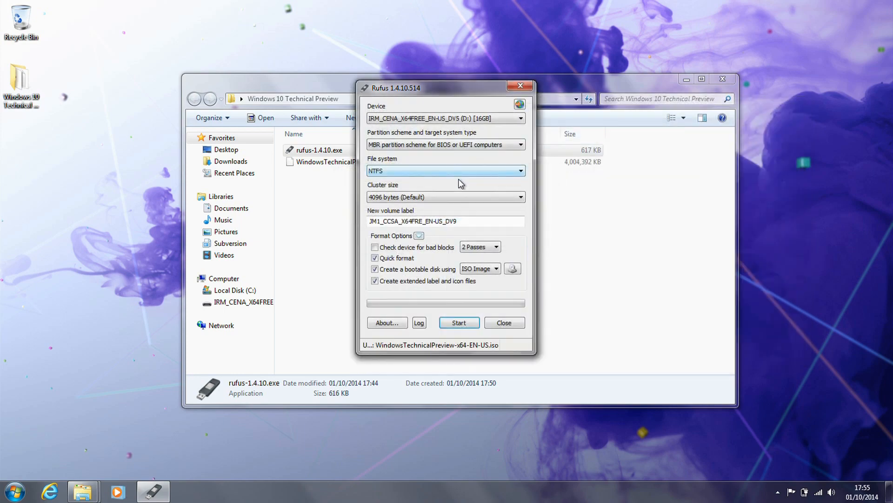
mouse_move(430, 162)
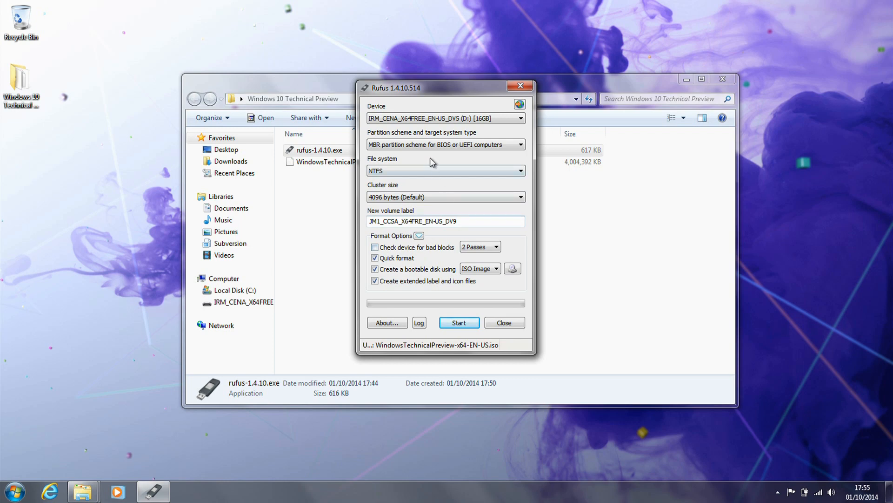
mouse_move(459, 323)
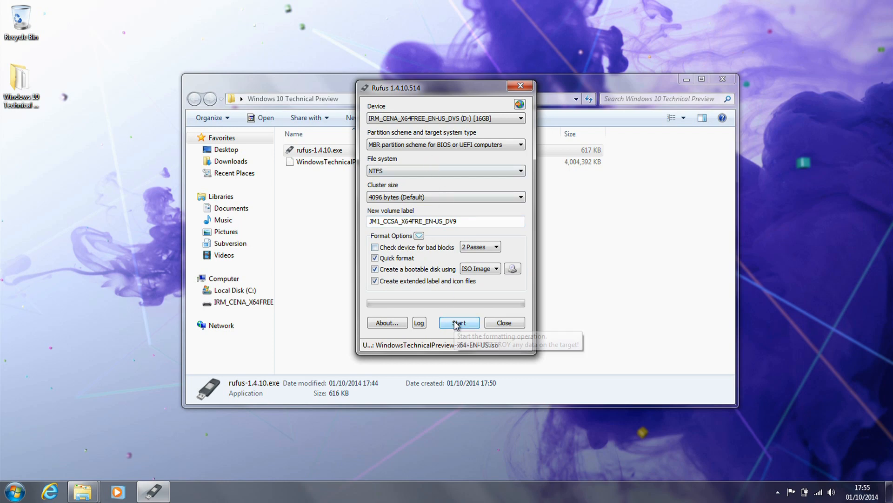
left_click(459, 323)
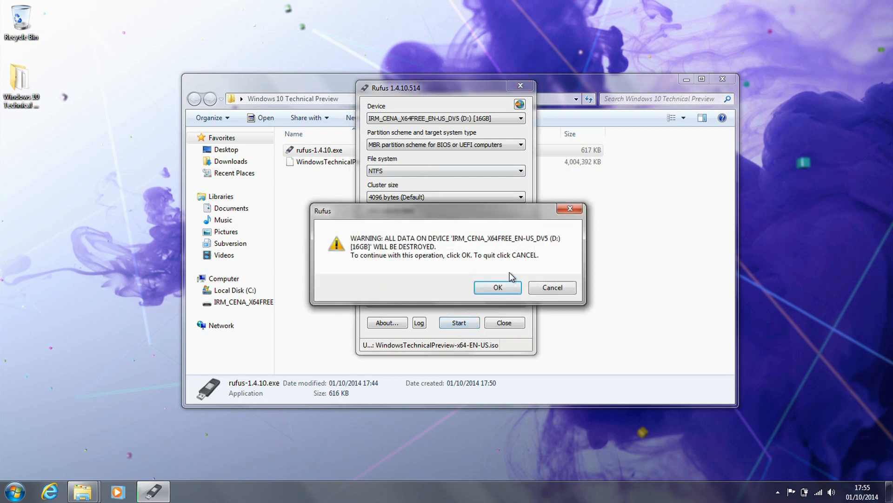
Step: Confirm erasing the drive, let the image write finish, then close Rufus
left_click(496, 287)
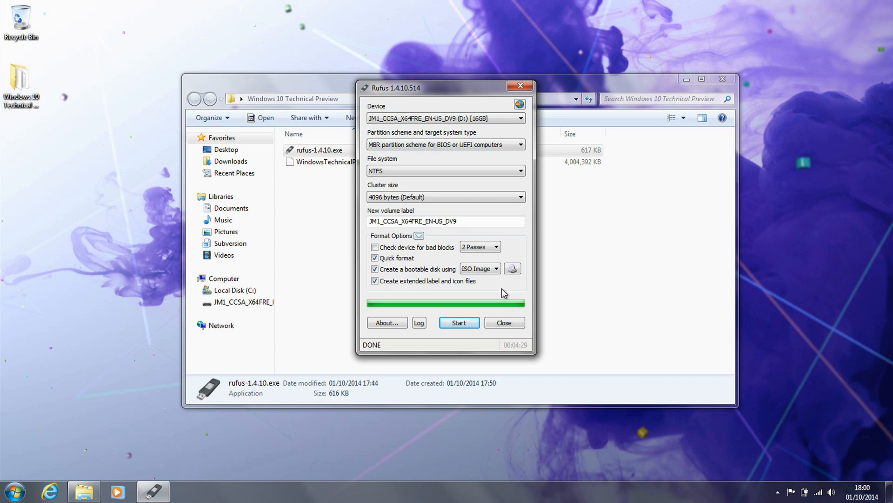
mouse_move(491, 299)
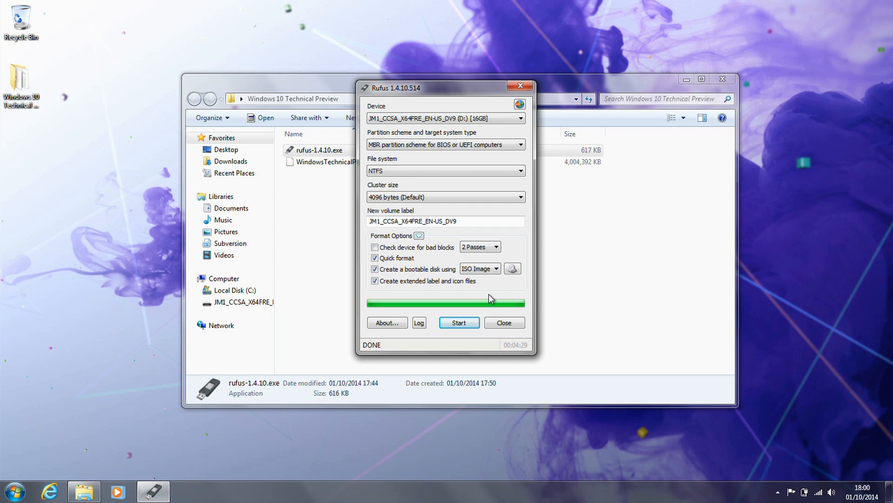
left_click(504, 323)
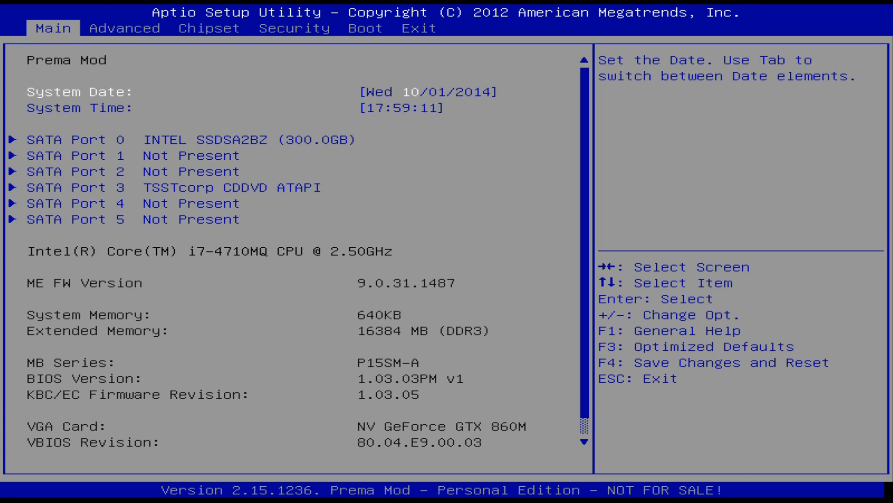
Step: Under Exit > Boot Override, boot once from 'UEFI: ADATA USB Flash Drive'
left_click(420, 29)
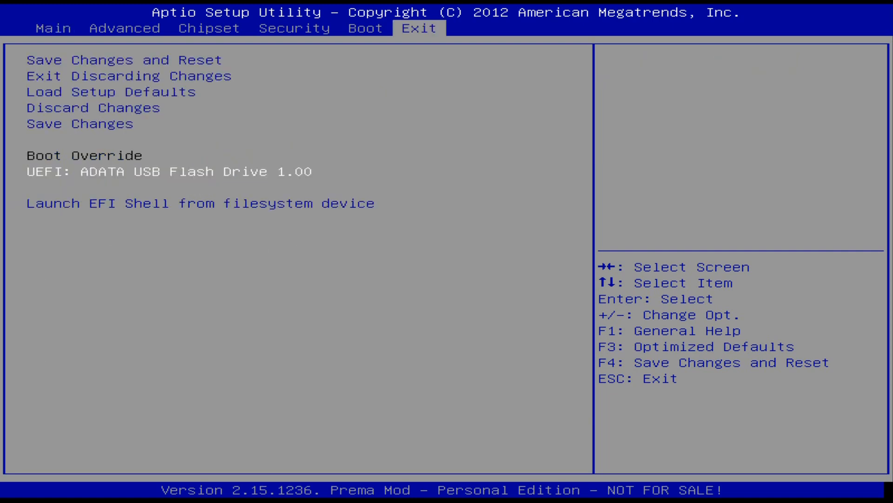
left_click(170, 171)
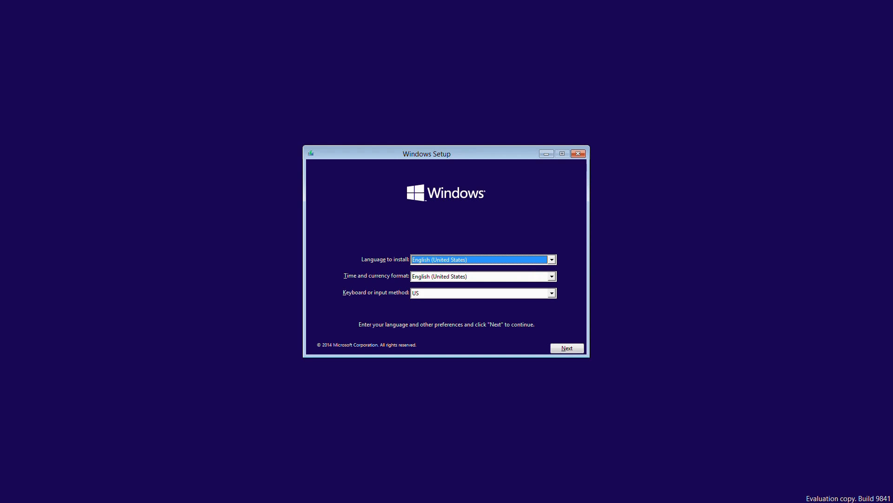
Step: Accept English (United States) language settings and choose Install now
left_click(565, 347)
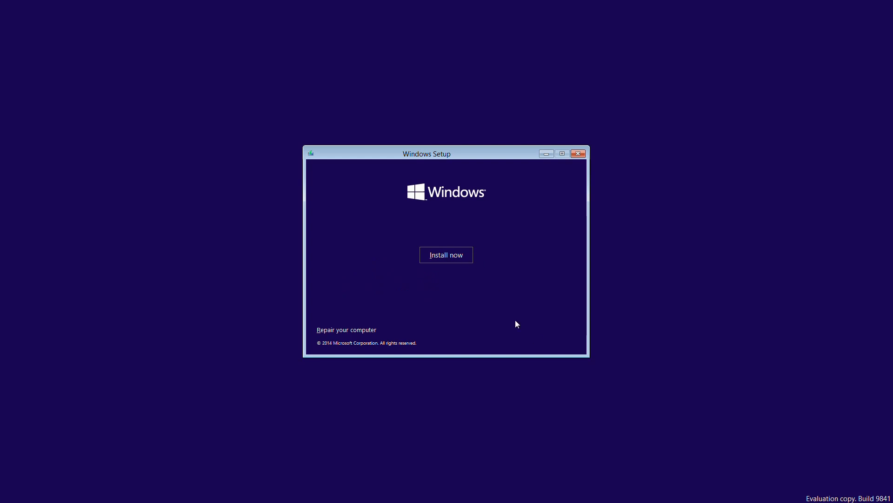
left_click(446, 255)
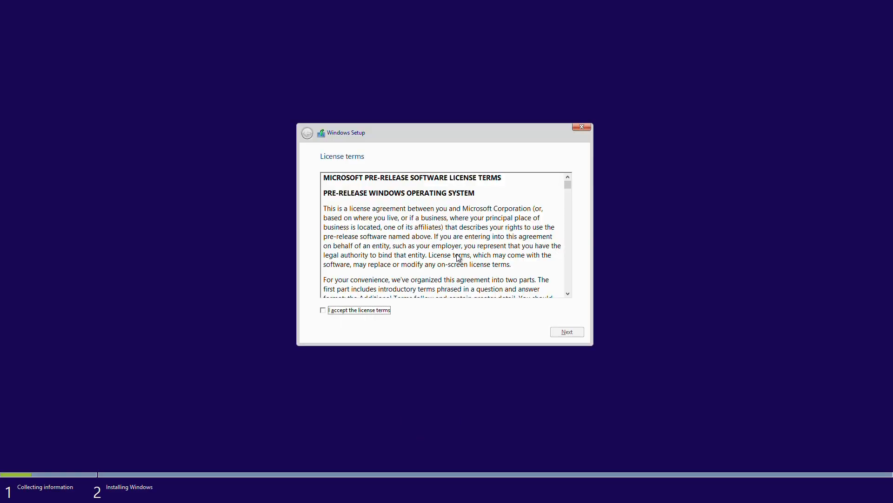
Step: Accept the license terms and continue to the drive selection
left_click(323, 309)
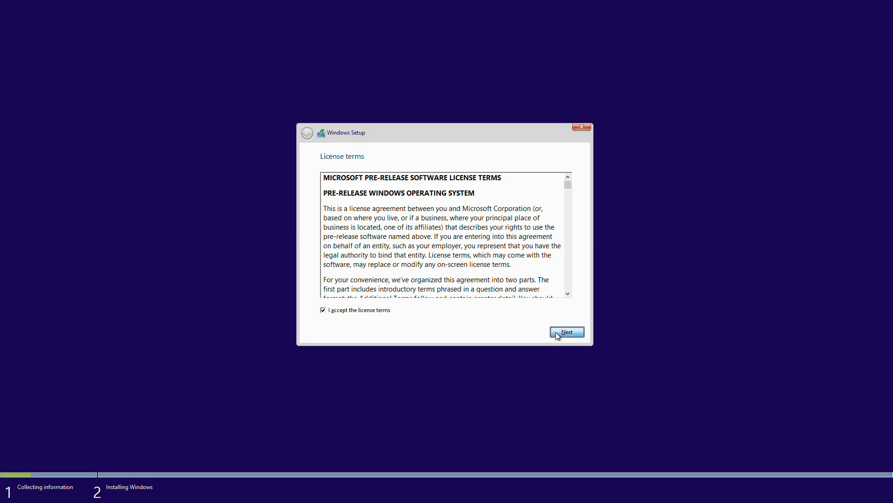
left_click(567, 331)
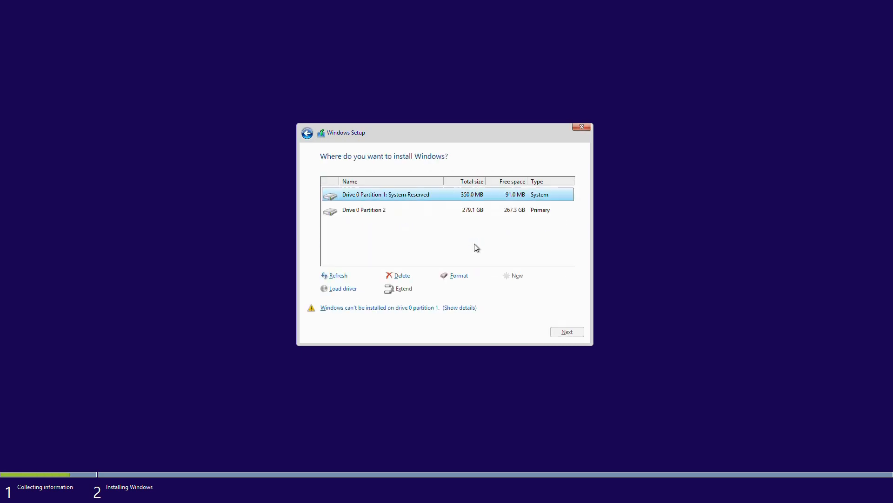
Step: Delete the System Reserved and primary partitions, leaving 279.5 GB unallocated as install target
left_click(401, 275)
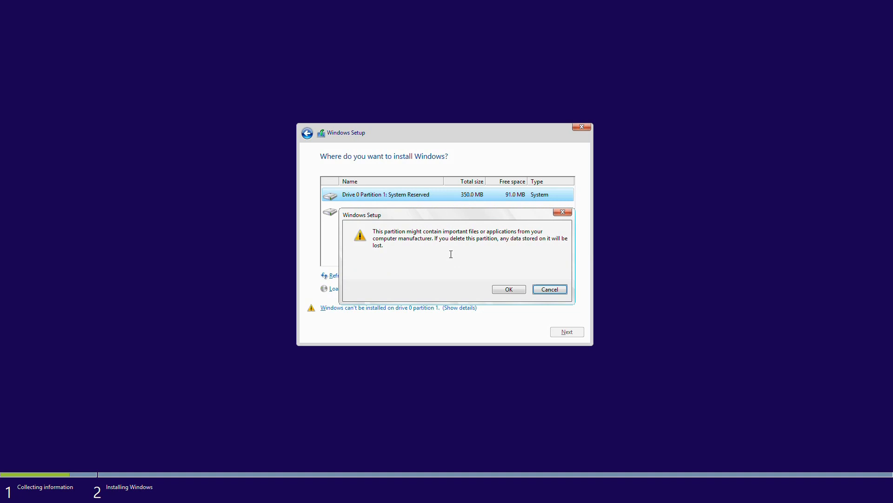
left_click(508, 289)
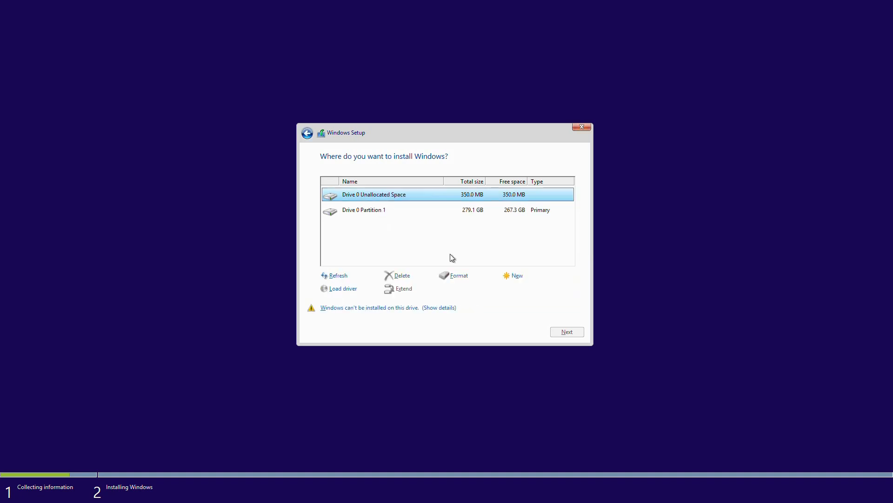
left_click(401, 276)
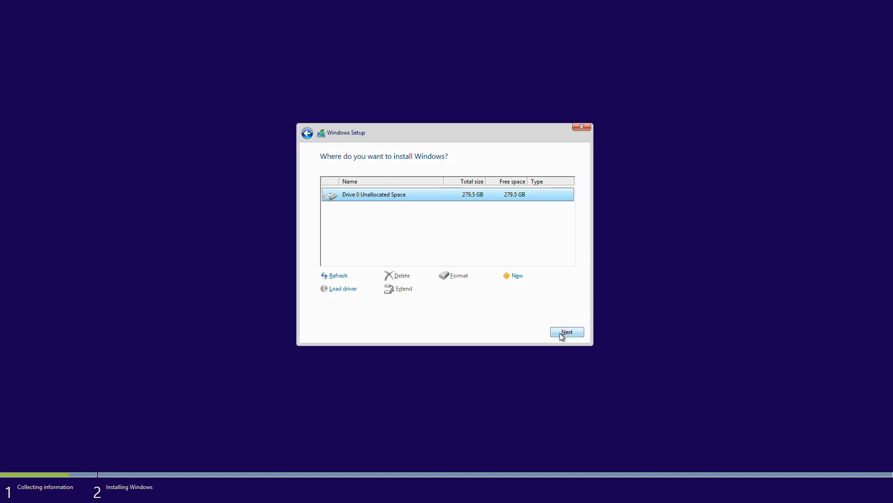
left_click(567, 331)
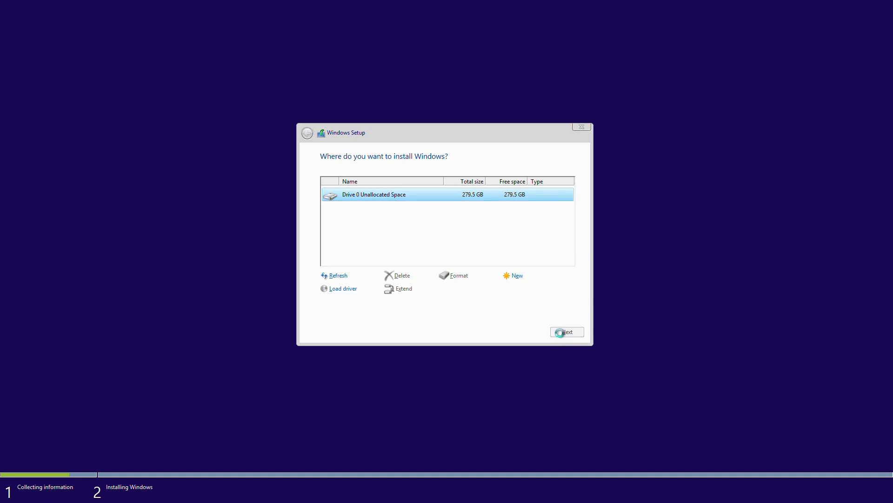
Step: Install Windows onto the unallocated space and restart now when it finishes
left_click(566, 331)
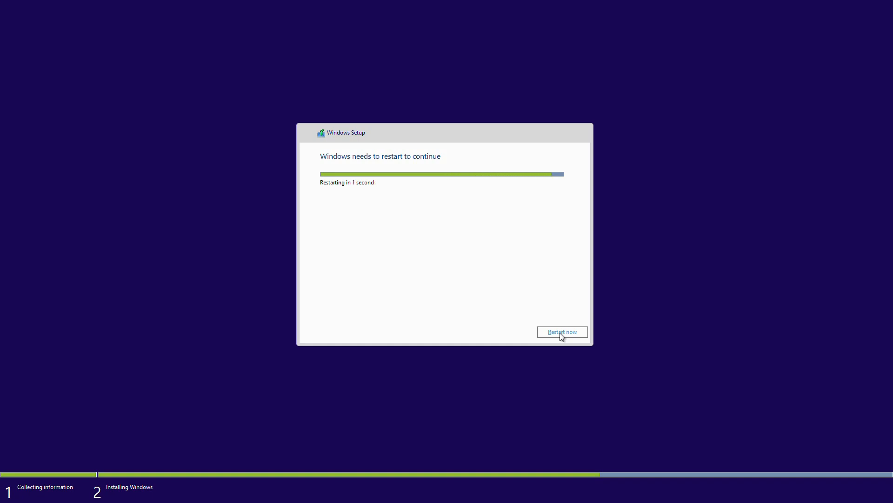
left_click(561, 332)
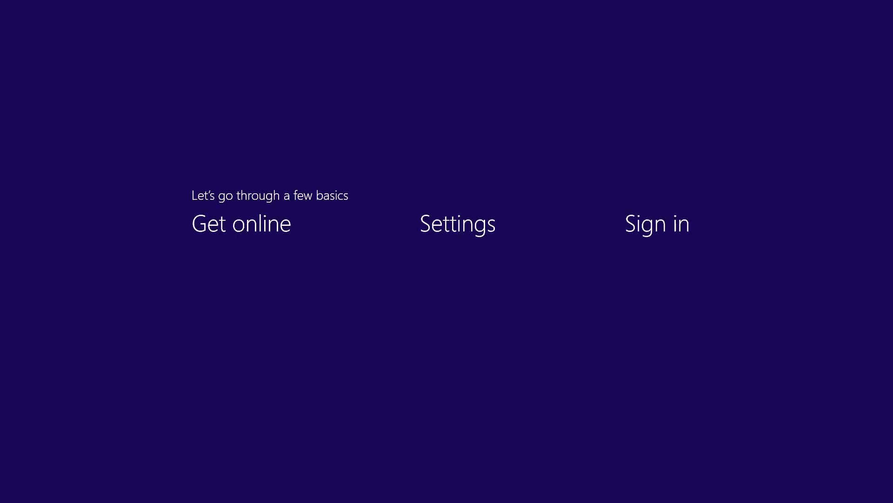
Step: Skip the Wi-Fi step, use express settings, and begin entering the local account user name
left_click(240, 222)
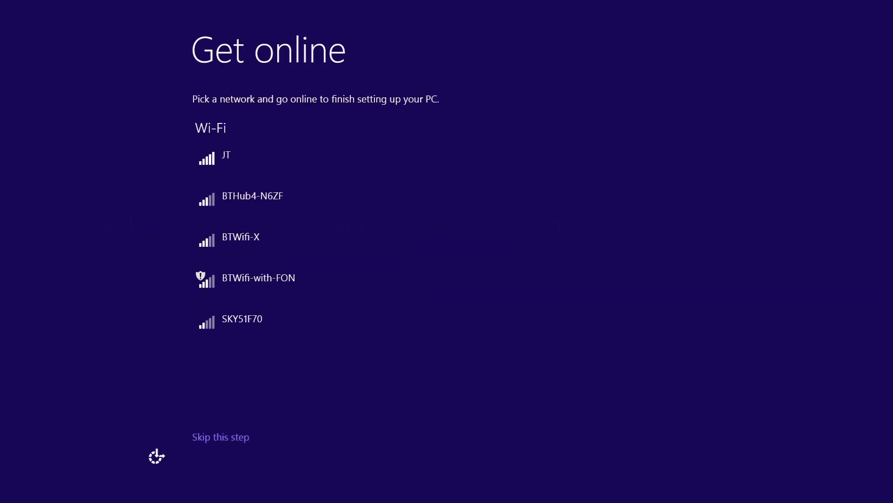
left_click(220, 436)
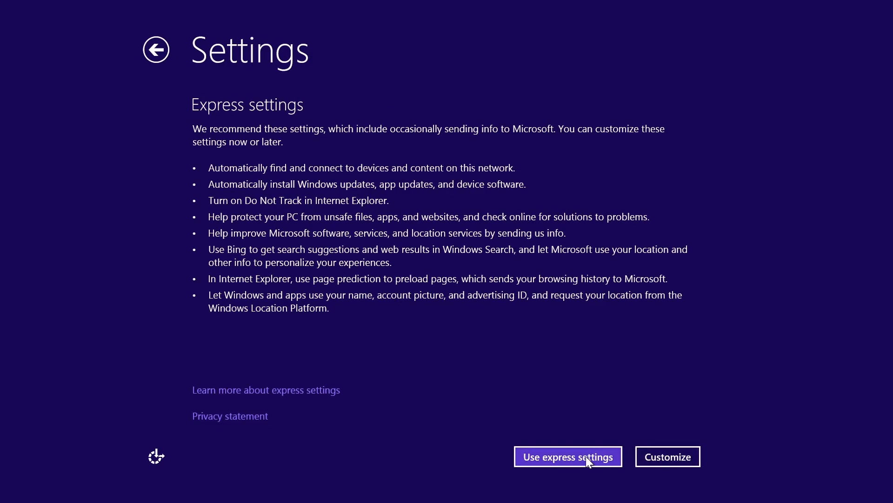
left_click(568, 456)
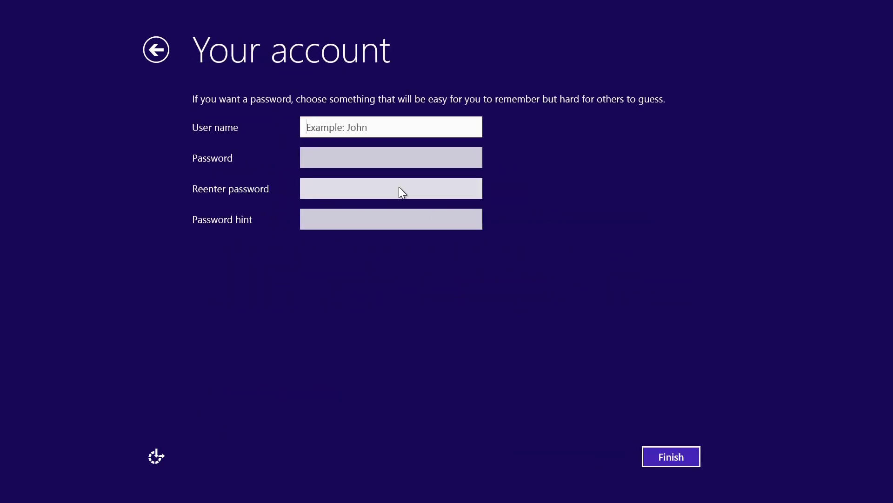
left_click(671, 456)
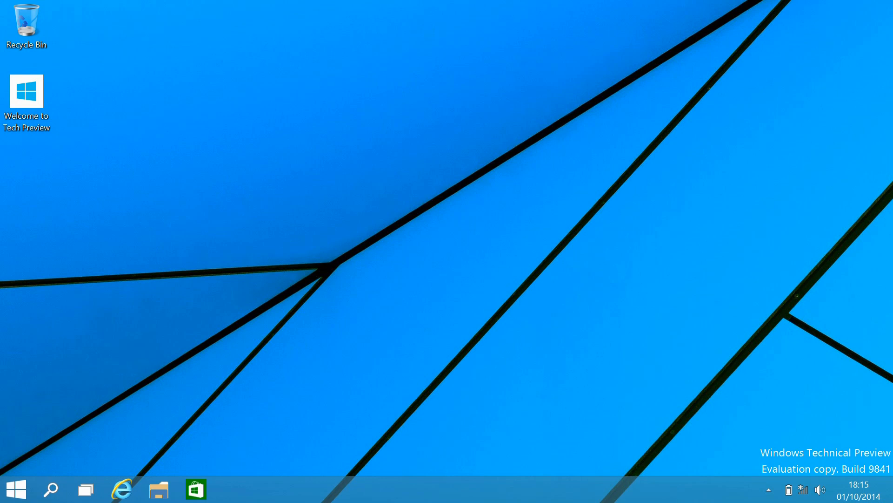
mouse_move(83, 477)
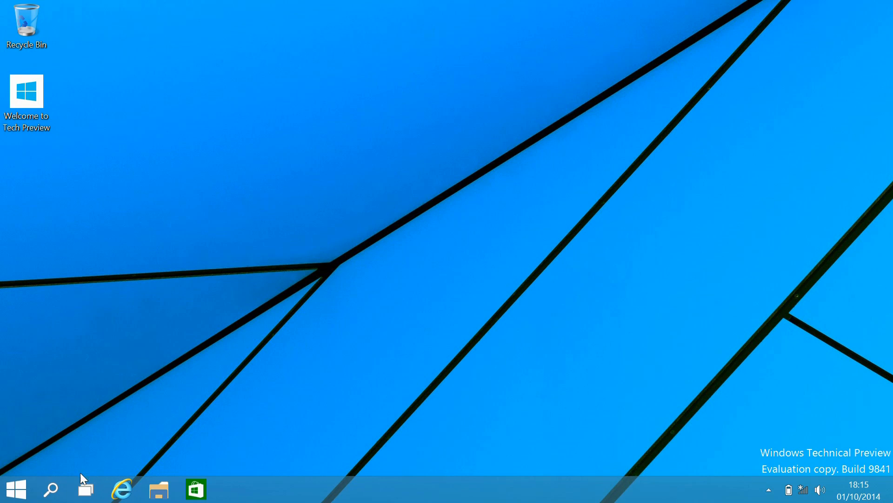
Step: Browse the Start menu's All Apps list and return to its main view
left_click(16, 489)
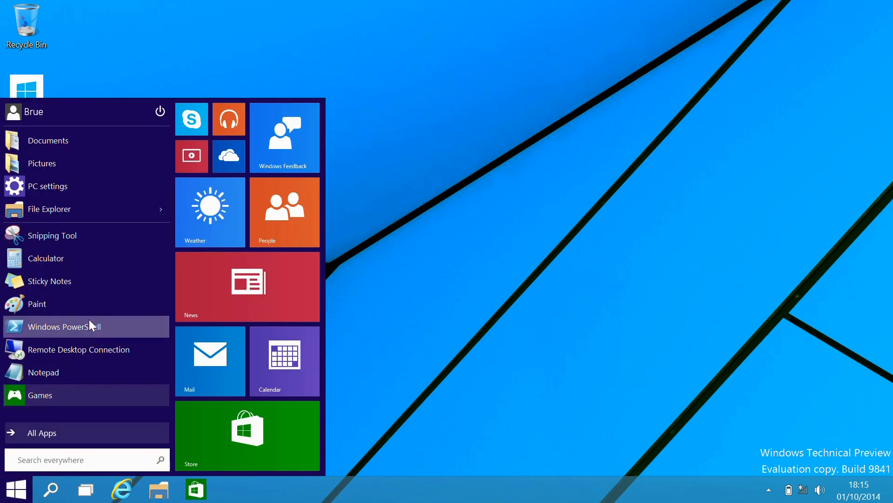
mouse_move(87, 186)
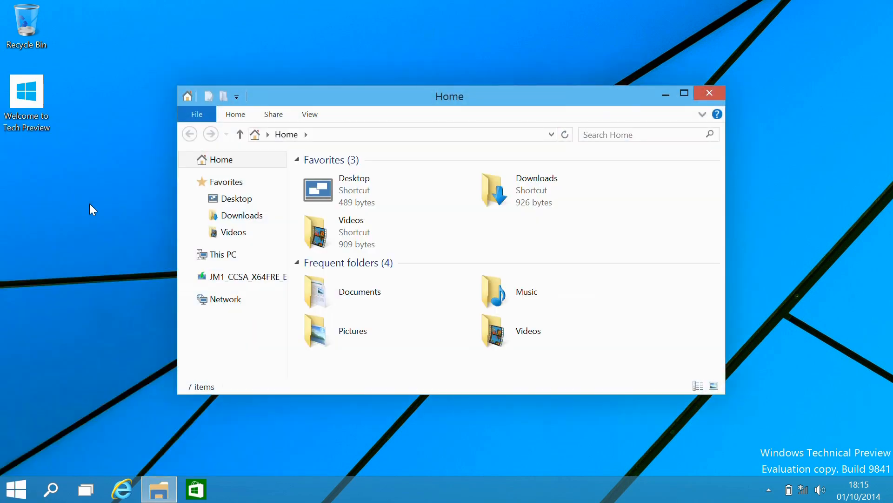
left_click(16, 488)
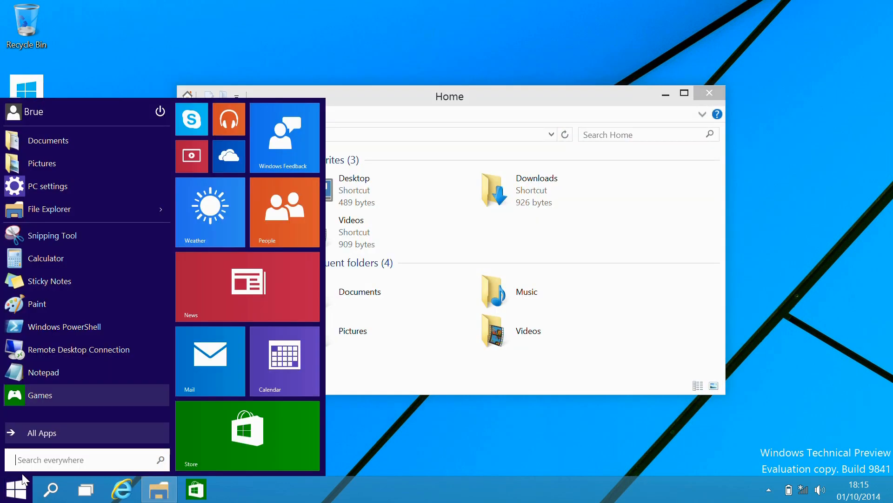
left_click(41, 432)
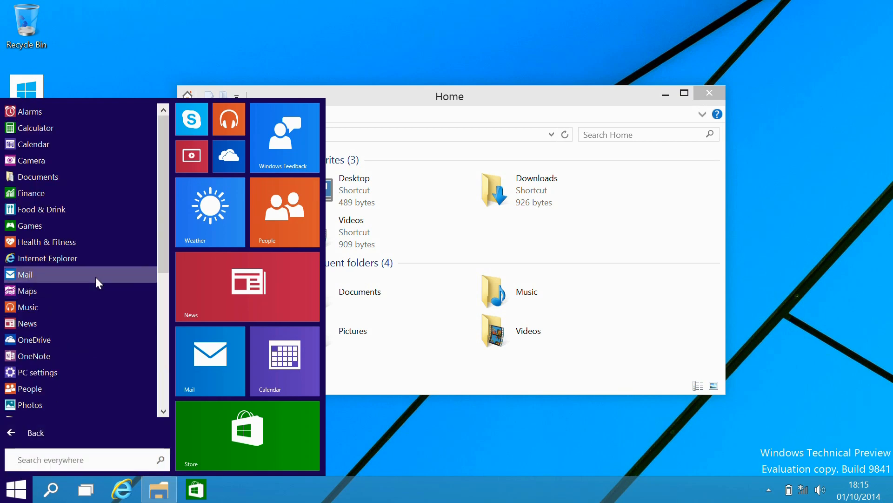
scroll("down", 3)
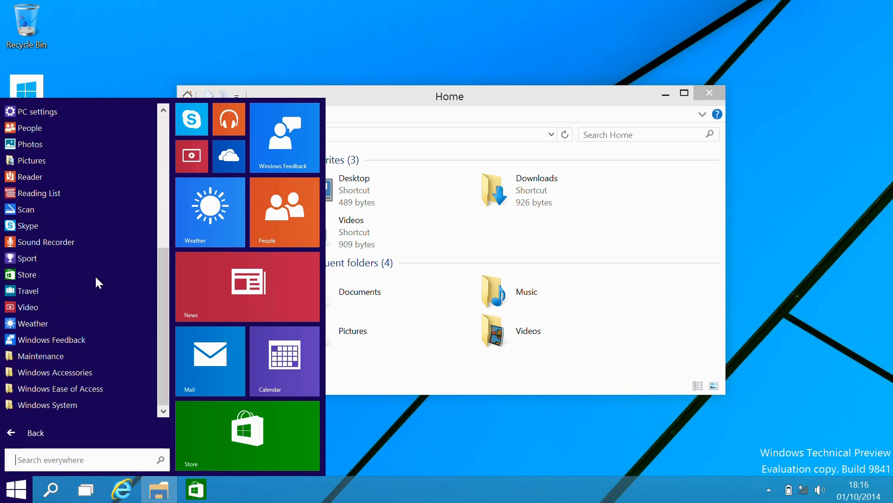
scroll("up", 3)
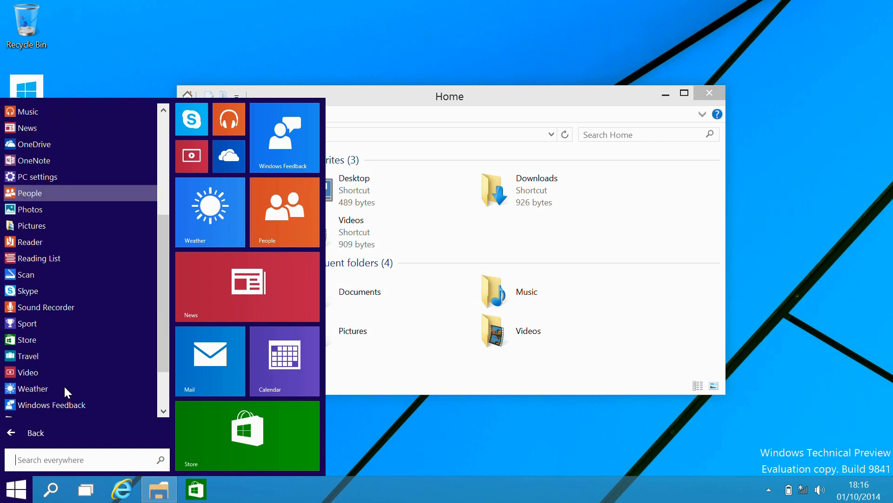
left_click(35, 432)
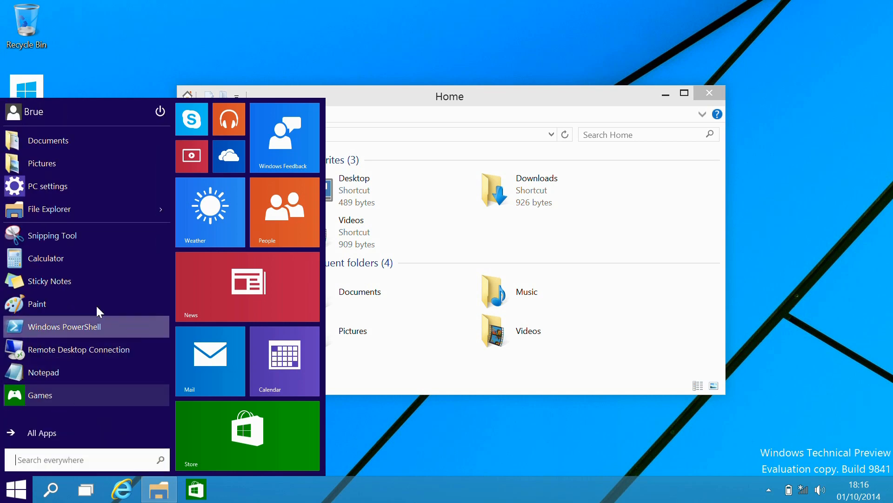
Step: Launch PC settings from the Start menu
left_click(47, 186)
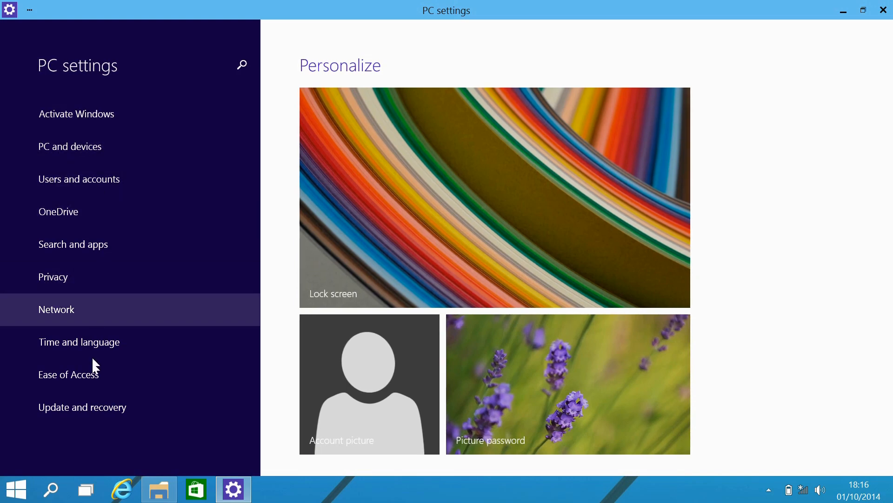
mouse_move(644, 79)
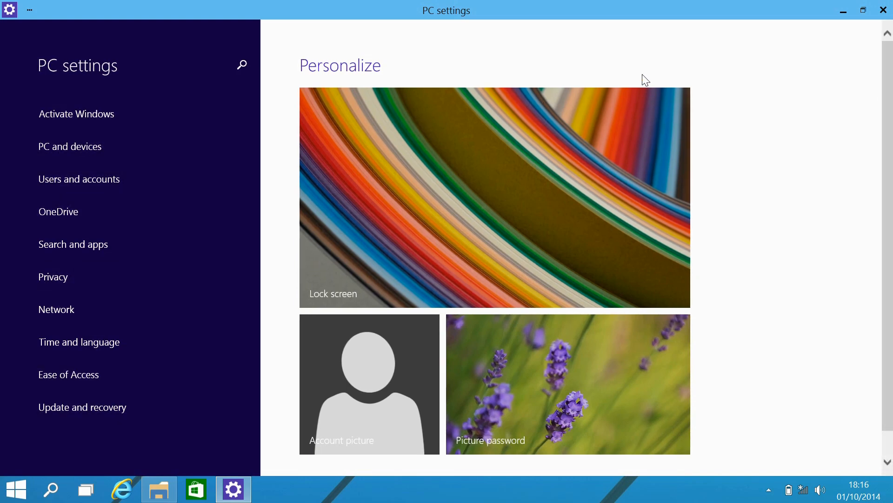
Step: Close PC settings and open Control Panel from the charms Settings panel
left_click(158, 489)
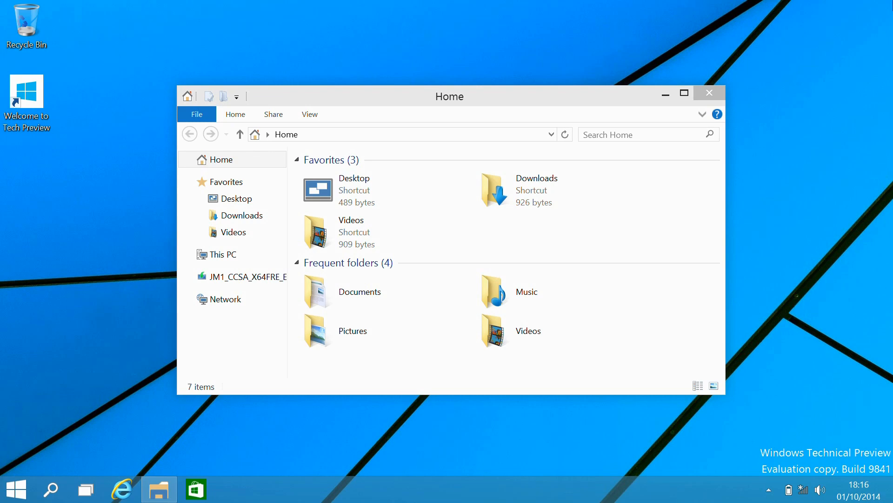
mouse_move(563, 6)
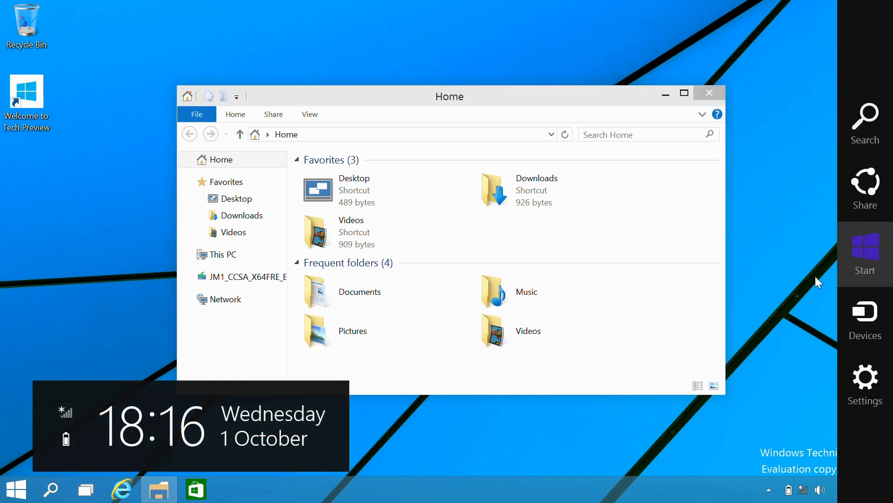
left_click(865, 381)
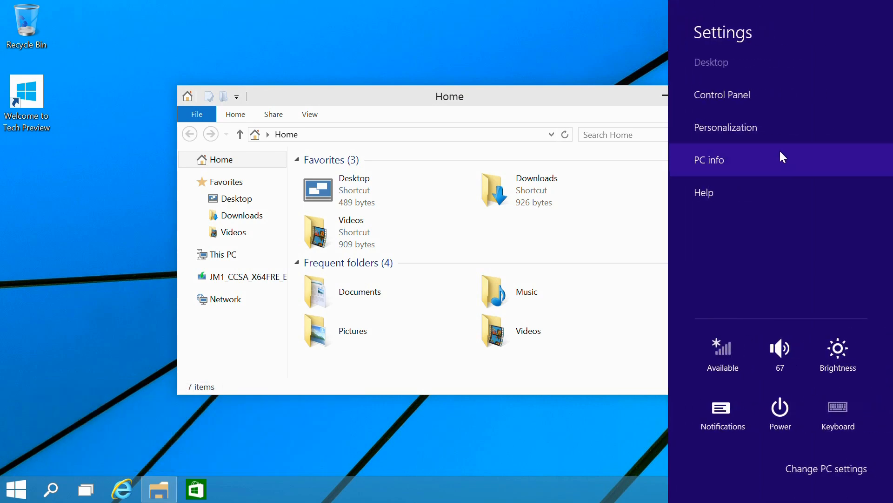
left_click(722, 95)
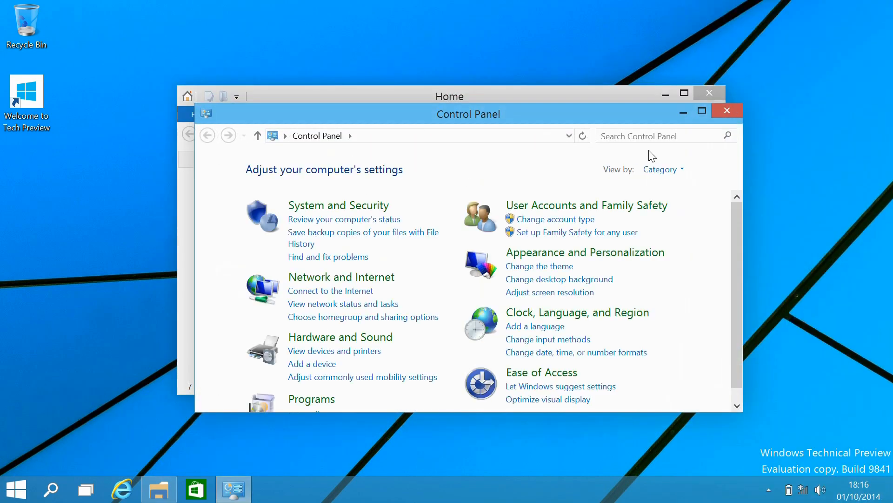
Step: Maximize Control Panel and view all items as Large icons
left_click(697, 110)
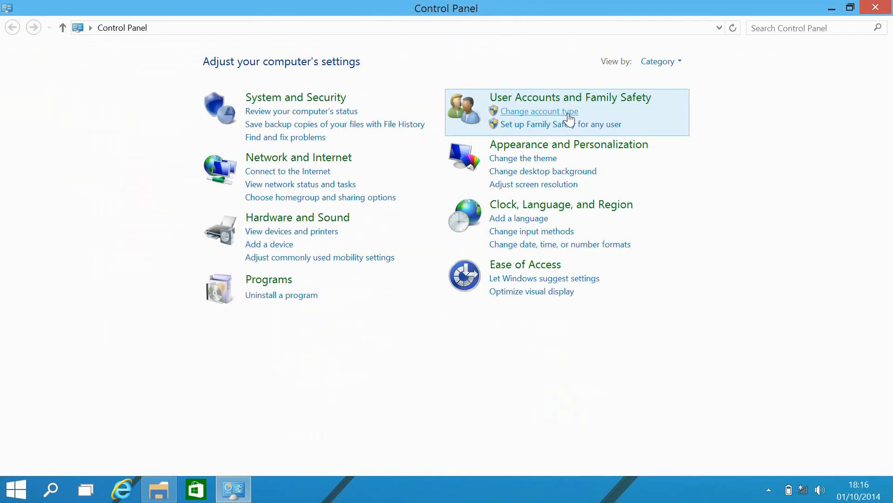
left_click(660, 61)
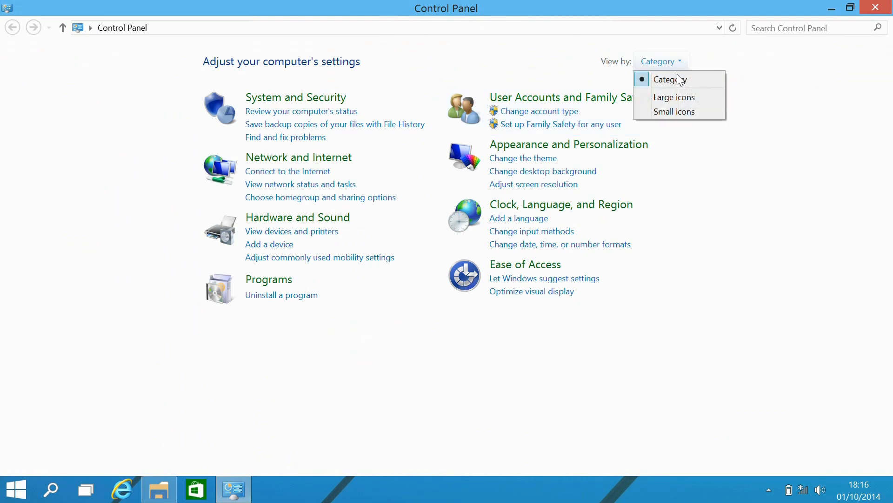
left_click(674, 97)
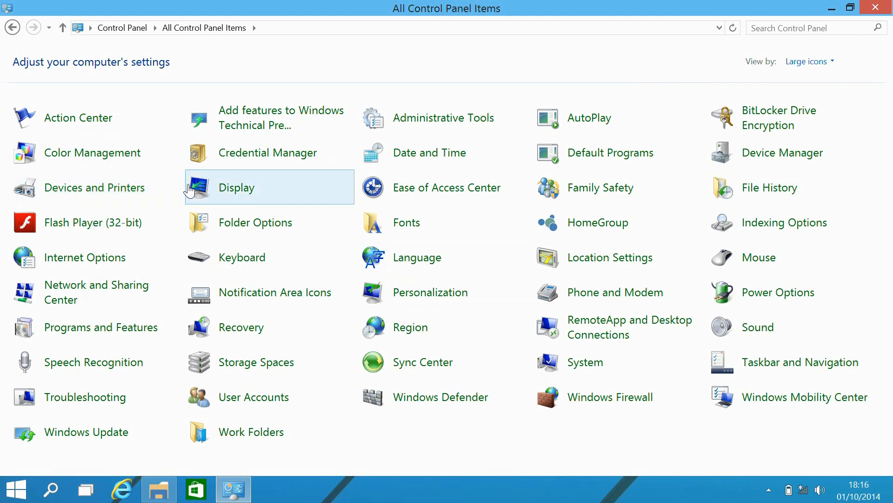
mouse_move(783, 153)
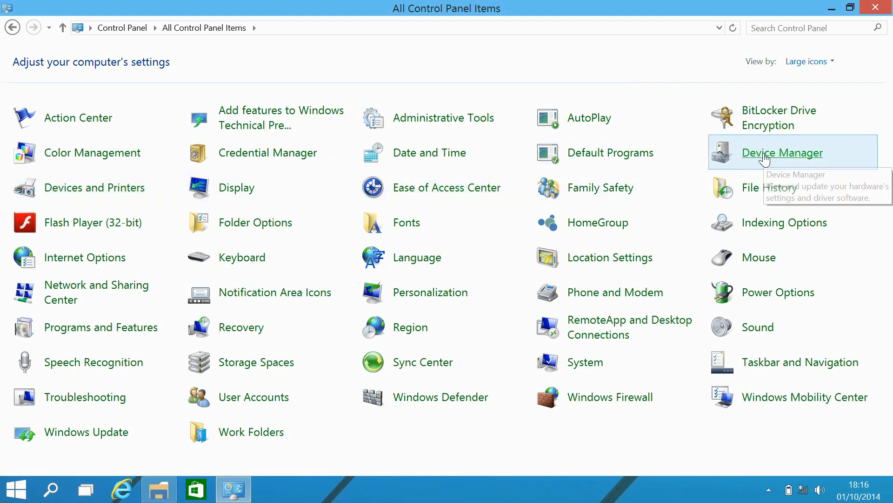
Step: View the device list in Device Manager, scrolling down and back up
left_click(783, 152)
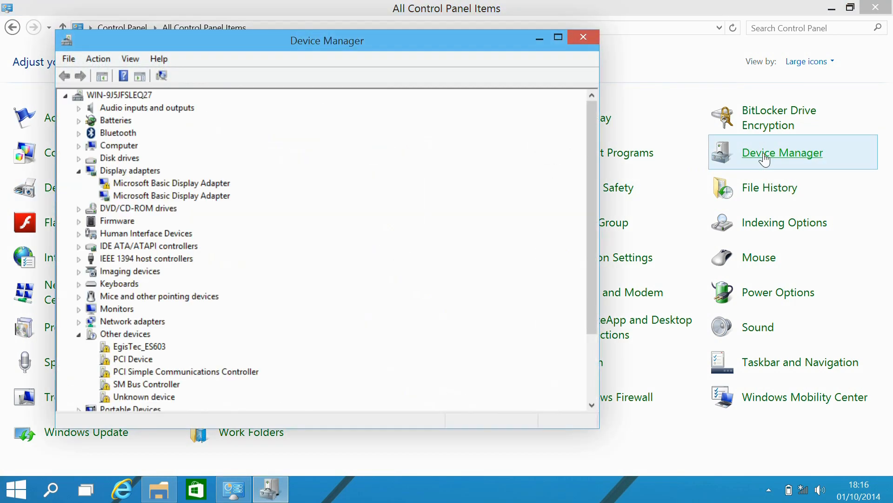
scroll("down", 3)
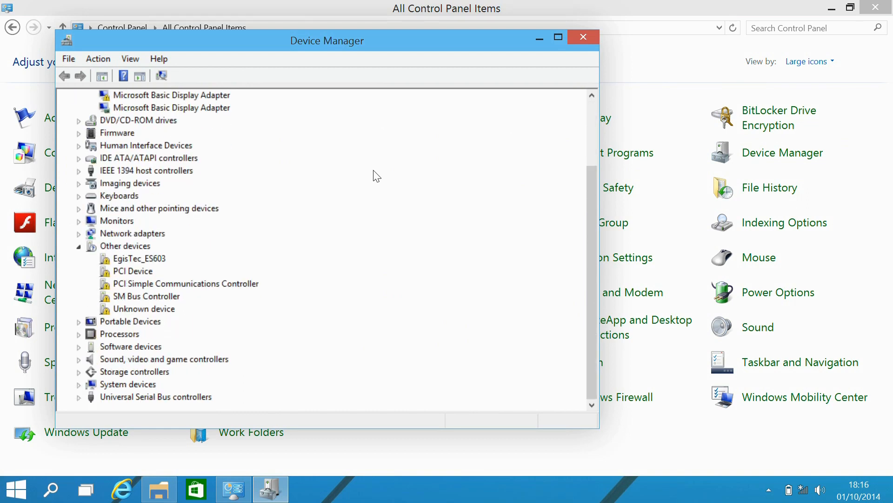
scroll("up", 3)
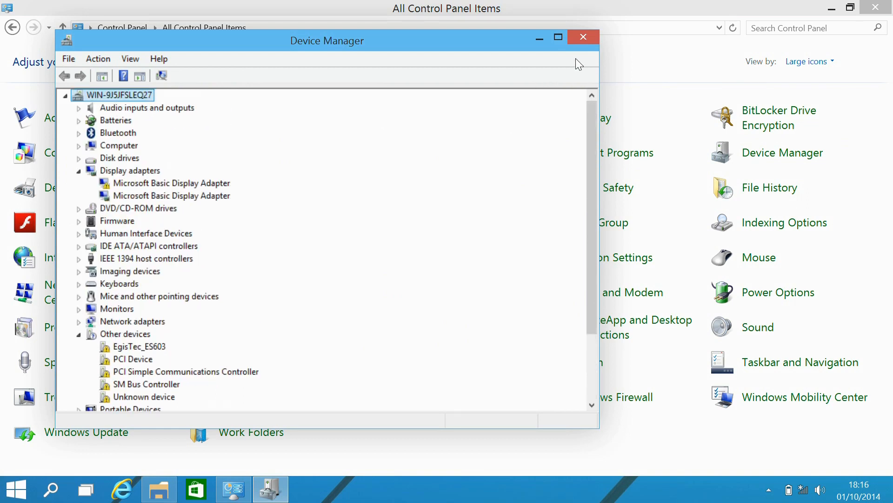
Step: Close Device Manager and Control Panel, leaving File Explorer on the desktop
left_click(583, 36)
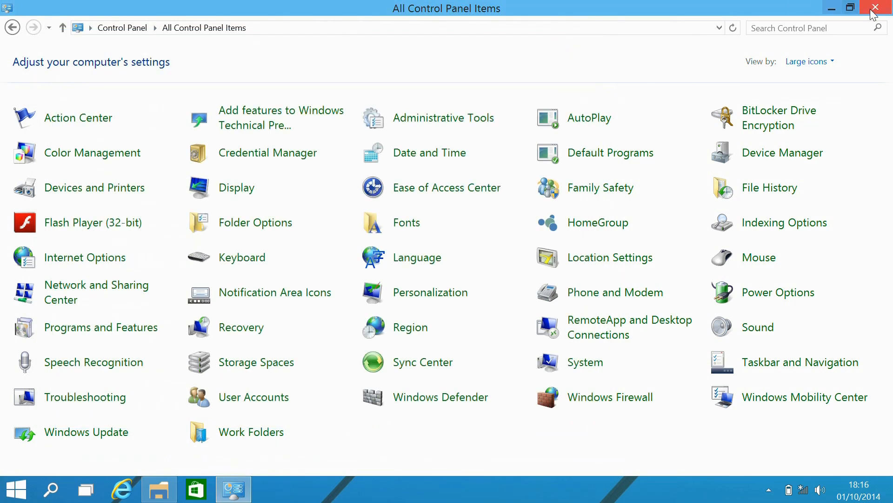
left_click(877, 8)
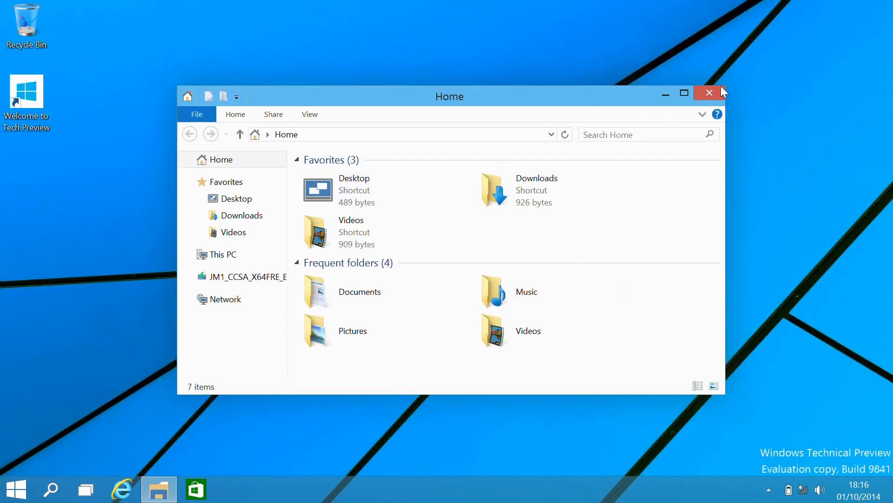
Step: Close File Explorer, glance at Task View, then bring up the Start menu again
left_click(709, 93)
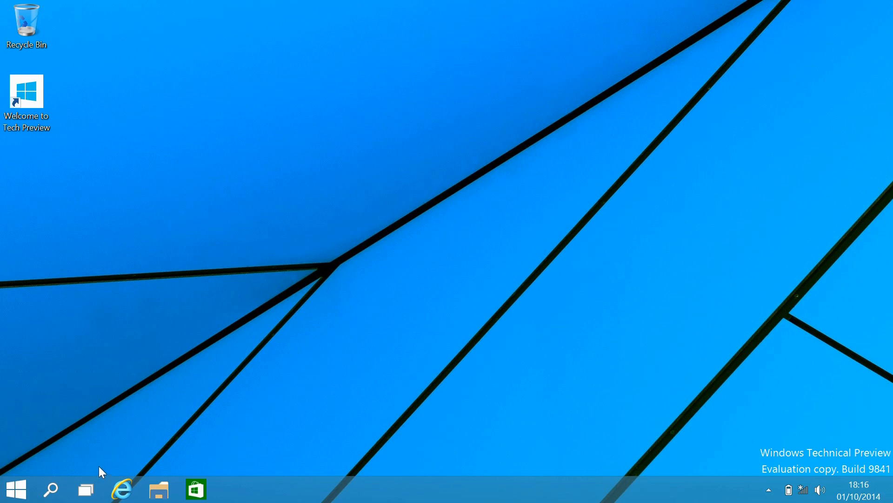
left_click(85, 489)
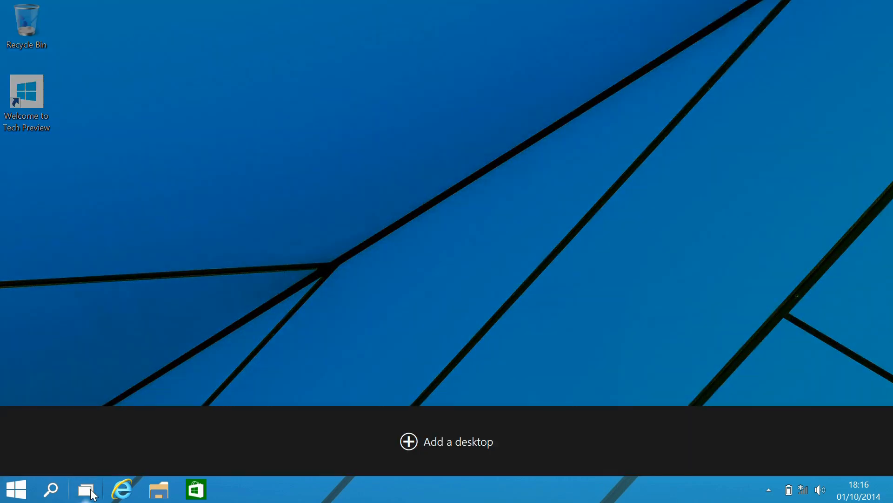
left_click(86, 488)
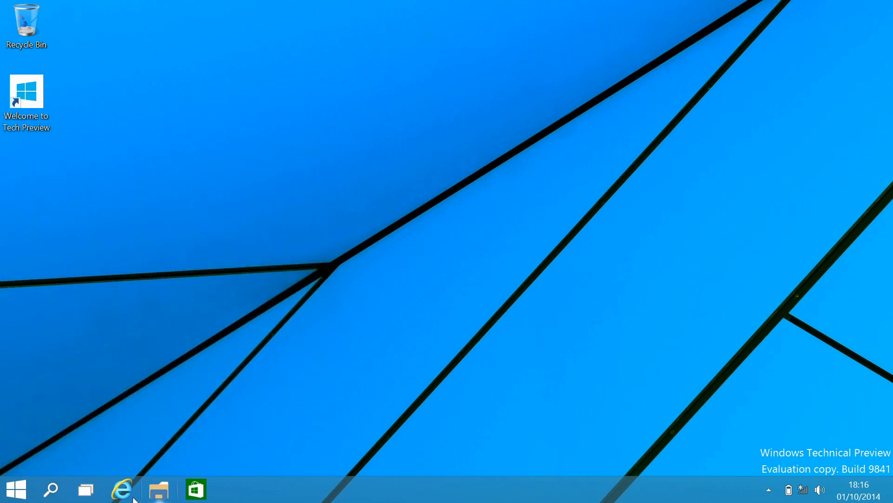
left_click(15, 489)
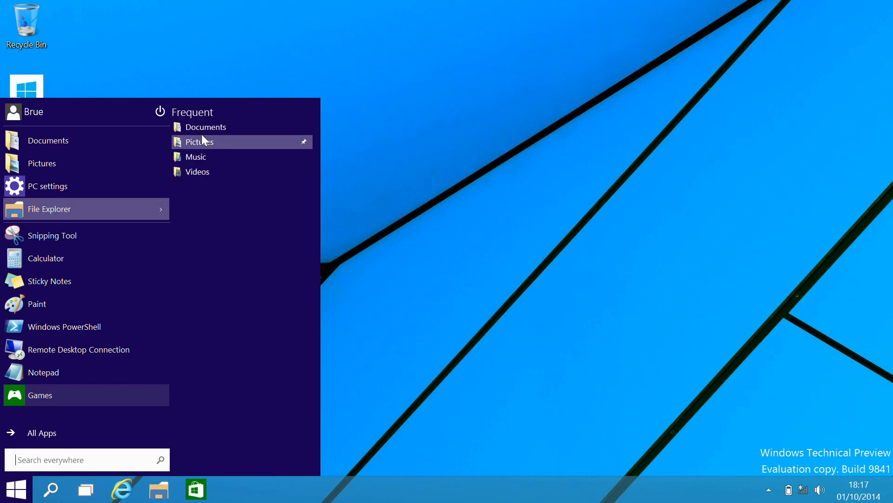
mouse_move(160, 111)
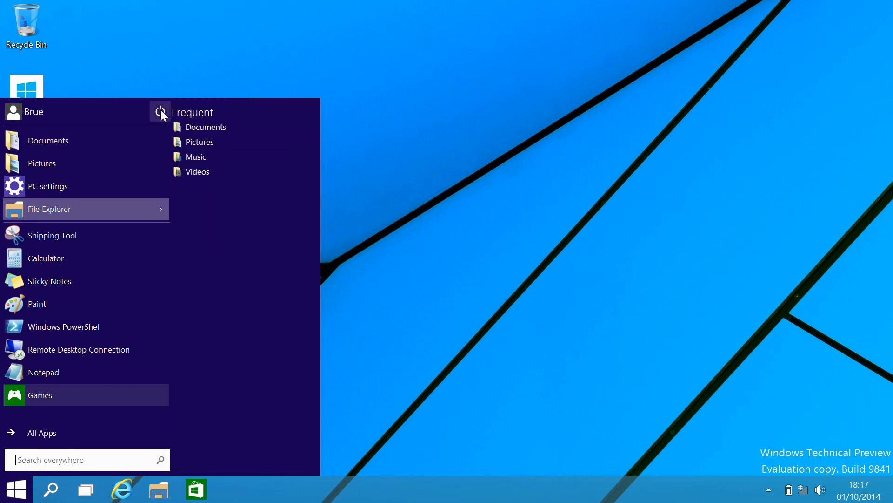
Step: Reveal the Shut down and Restart choices from the Start menu power button
left_click(160, 111)
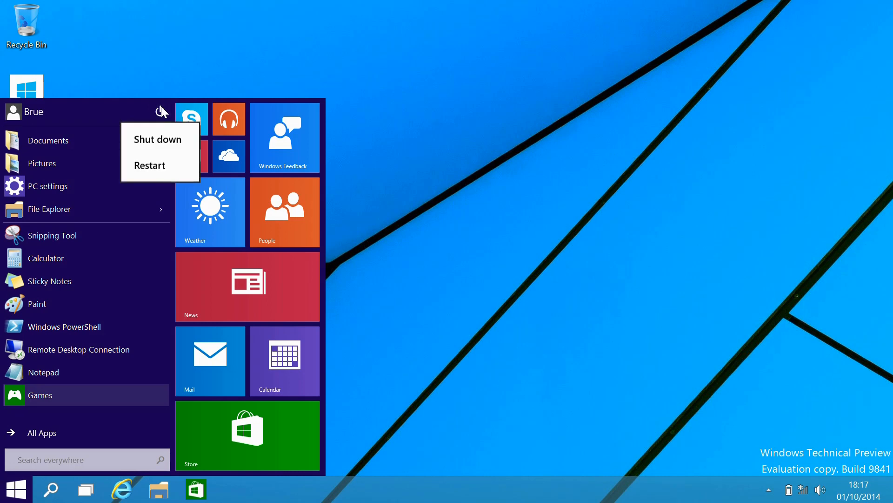